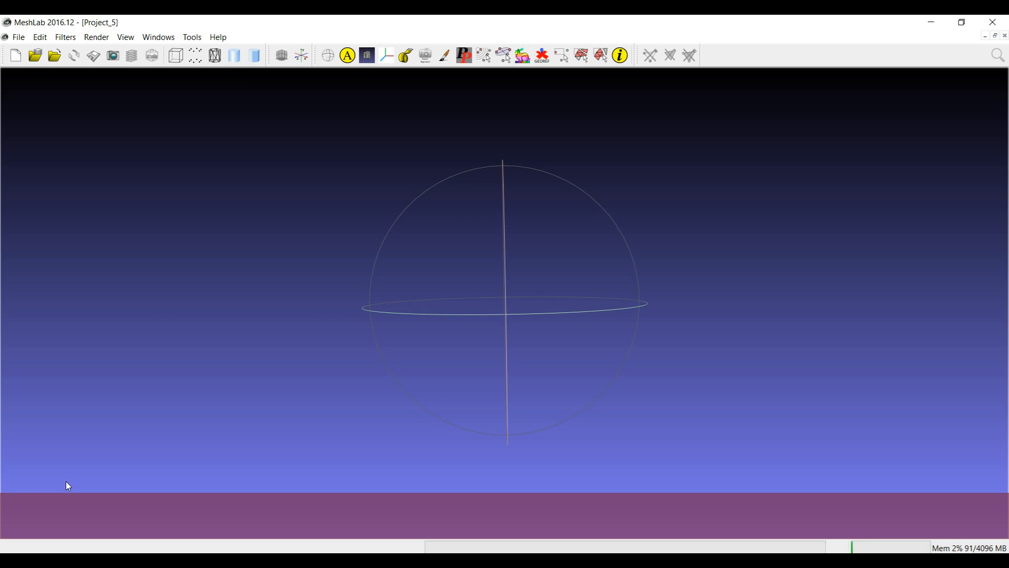
{"action": "mouse_move", "coordinate": [928, 525]}
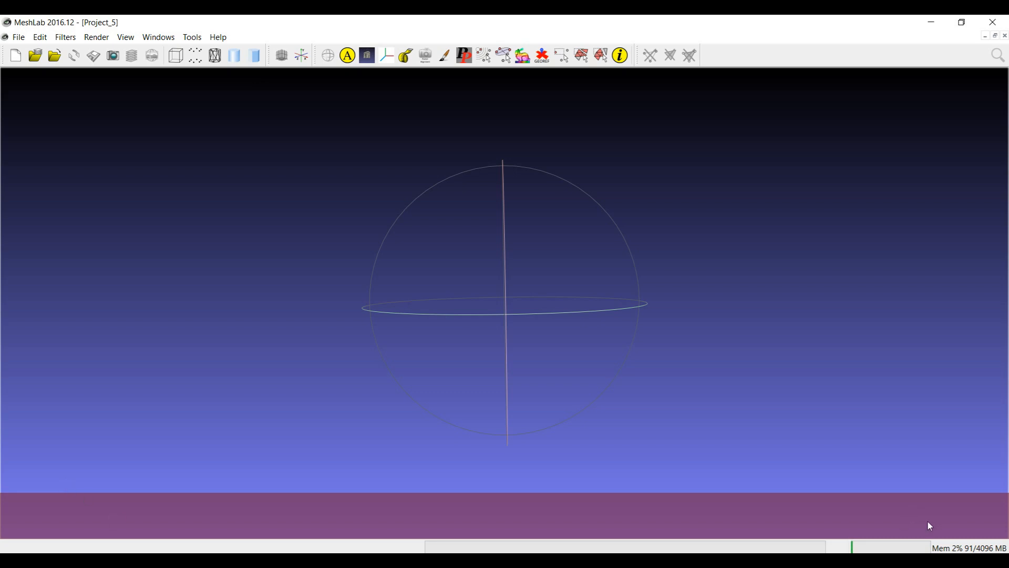
{"action": "mouse_move", "coordinate": [955, 533]}
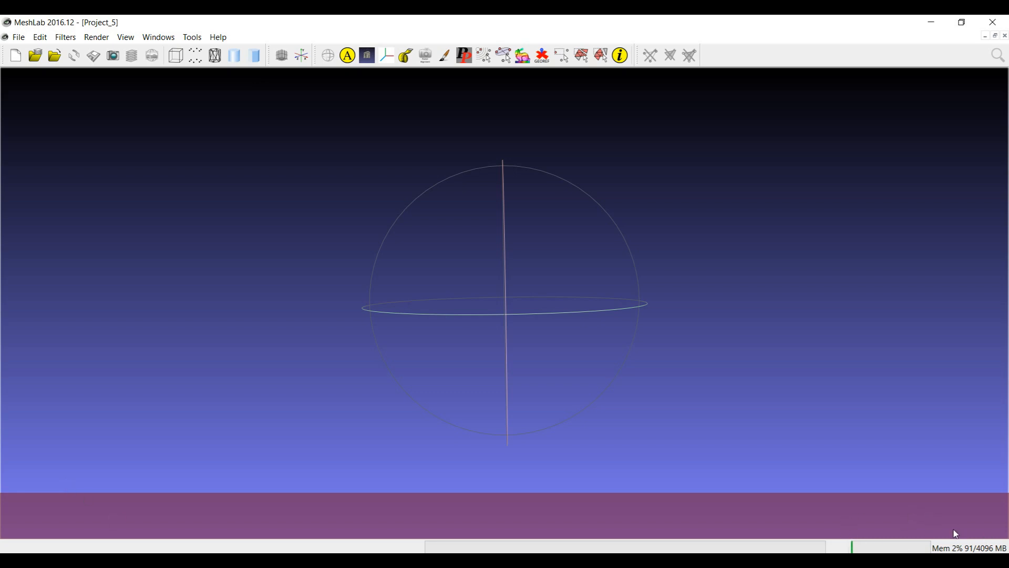
{"action": "mouse_move", "coordinate": [953, 539]}
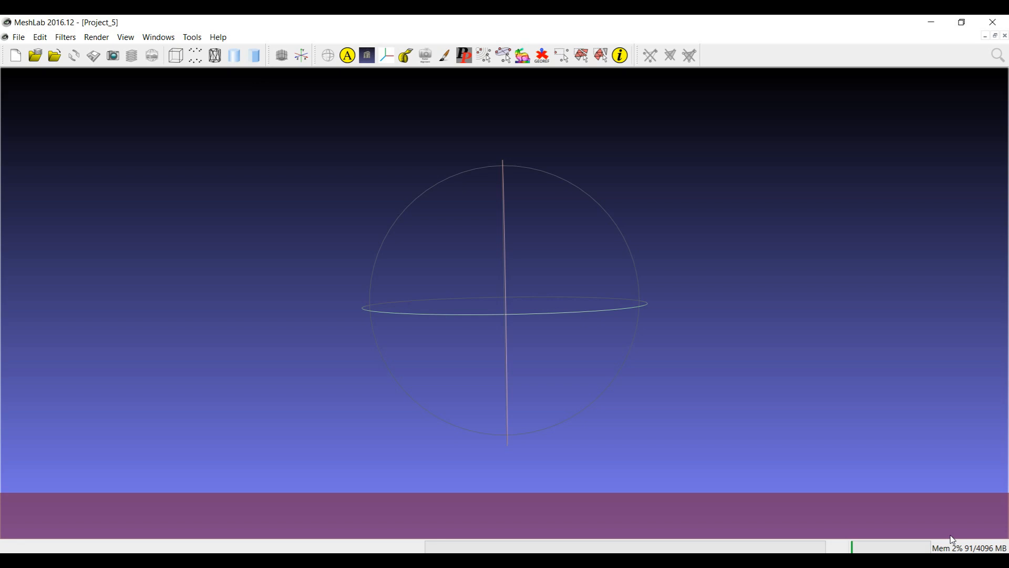
{"action": "mouse_move", "coordinate": [934, 547]}
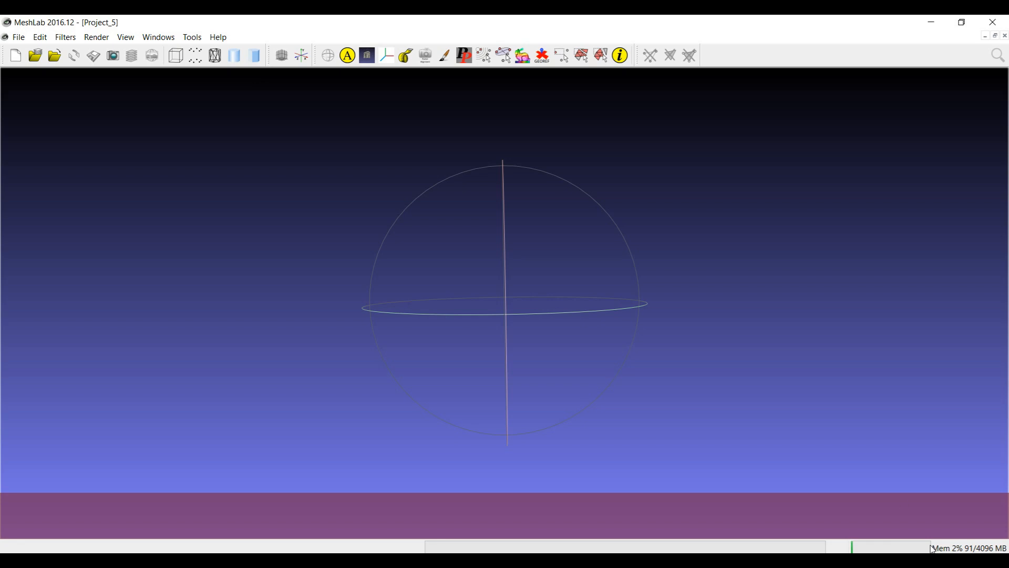
Load gargo3M.ply from the File menu's recent files list.
{"action": "left_click", "coordinate": [18, 37]}
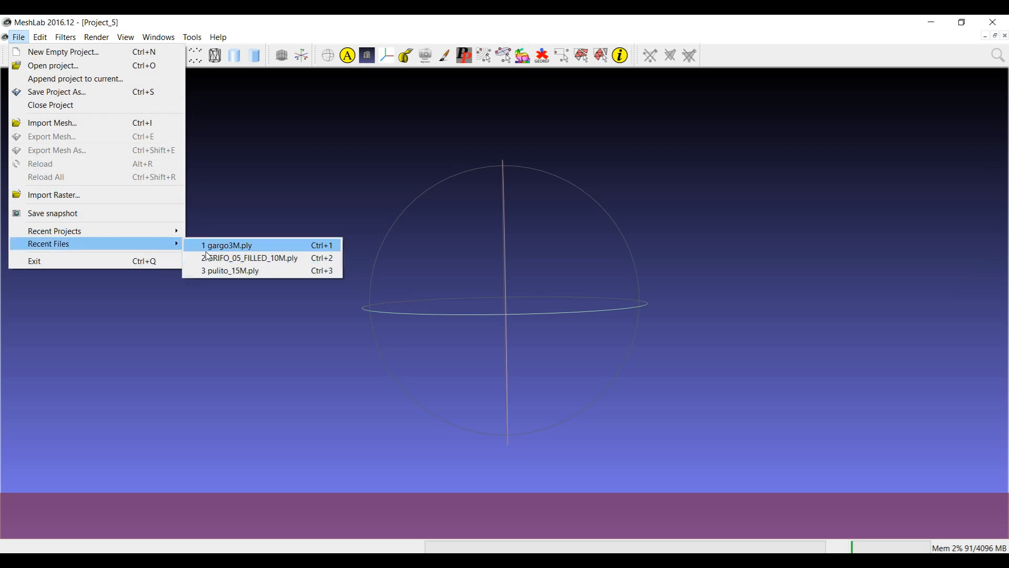
{"action": "left_click", "coordinate": [226, 246]}
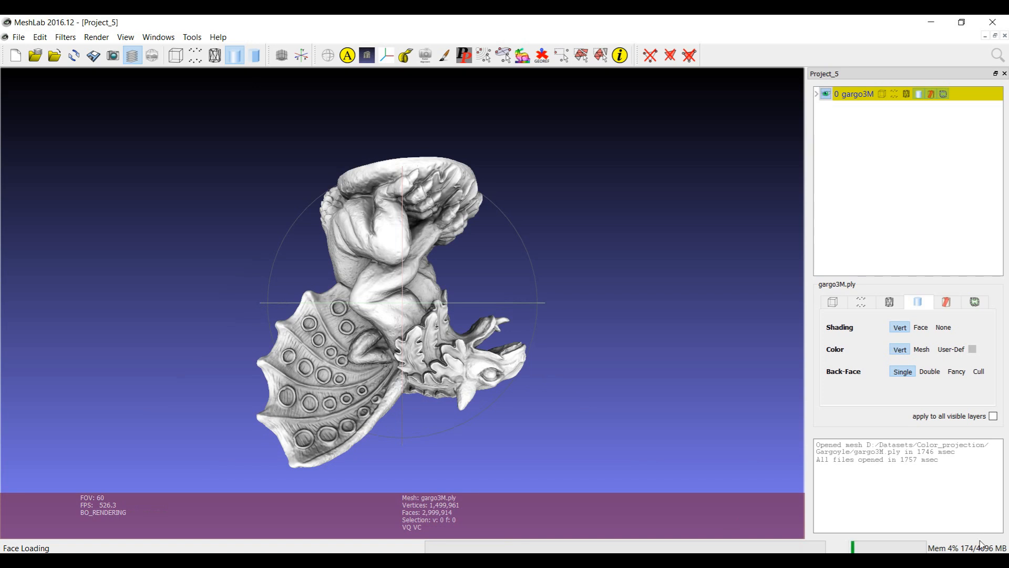
{"action": "mouse_move", "coordinate": [977, 545]}
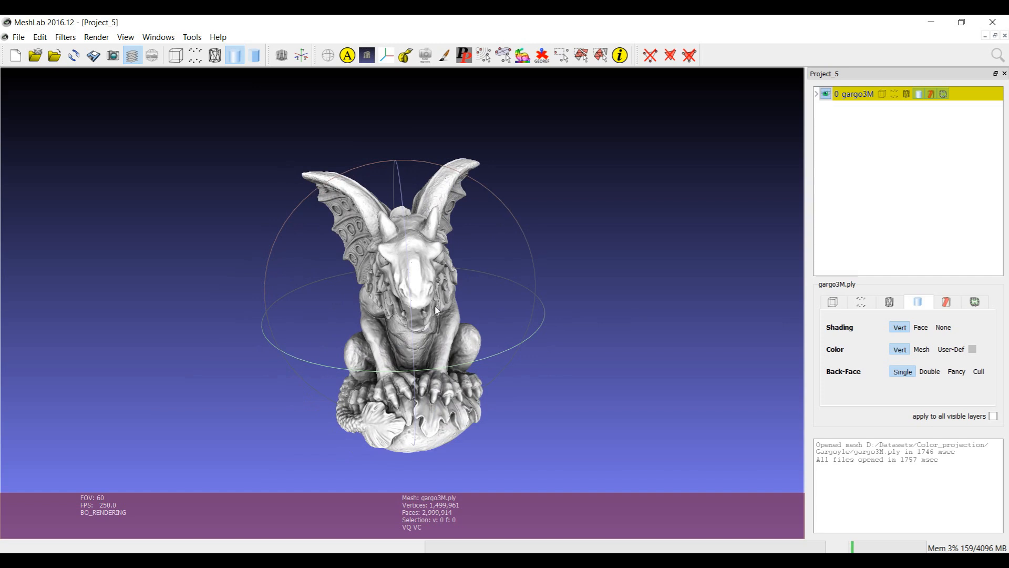
{"action": "mouse_move", "coordinate": [418, 325]}
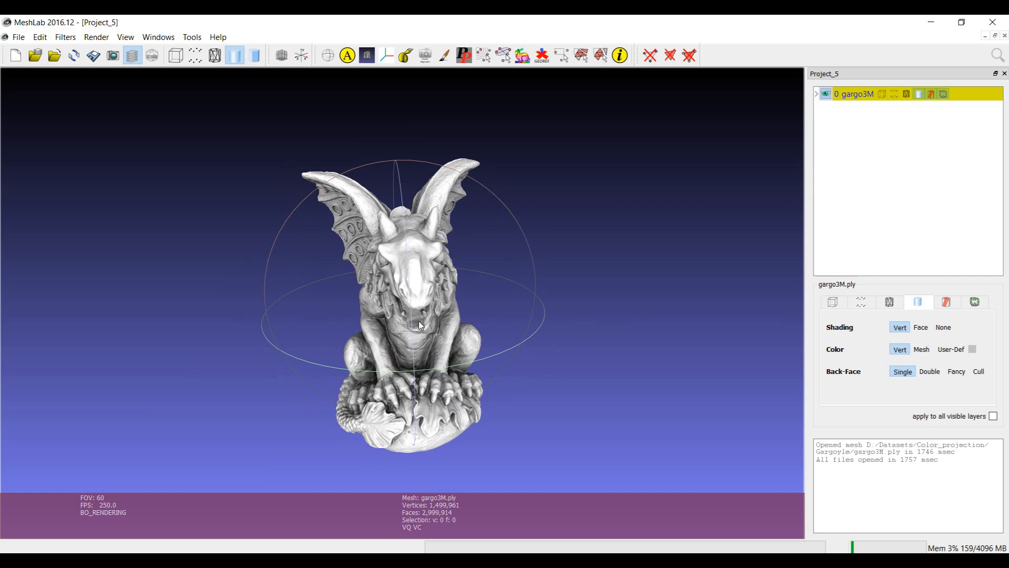
{"action": "mouse_move", "coordinate": [138, 521]}
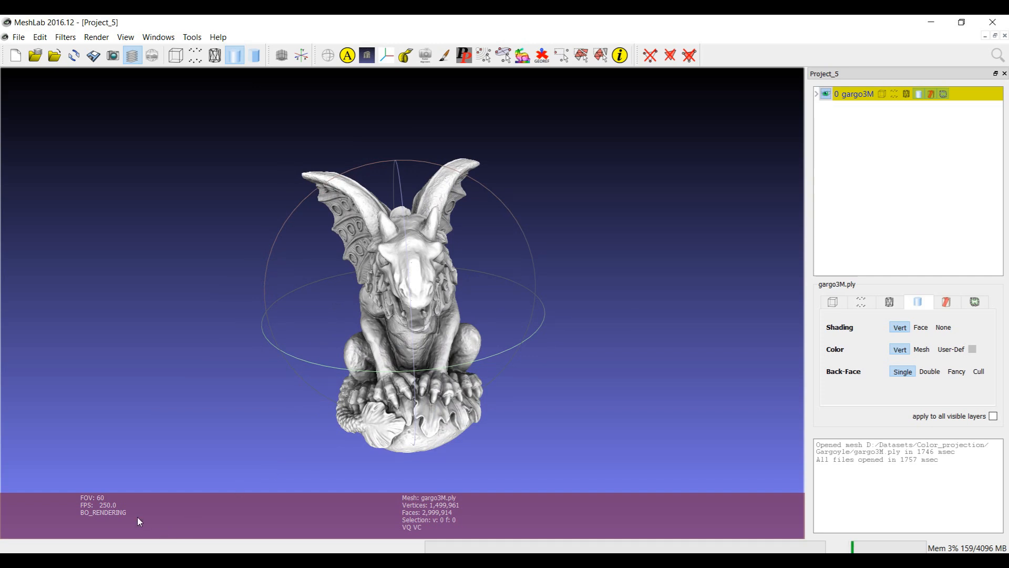
{"action": "mouse_move", "coordinate": [143, 516]}
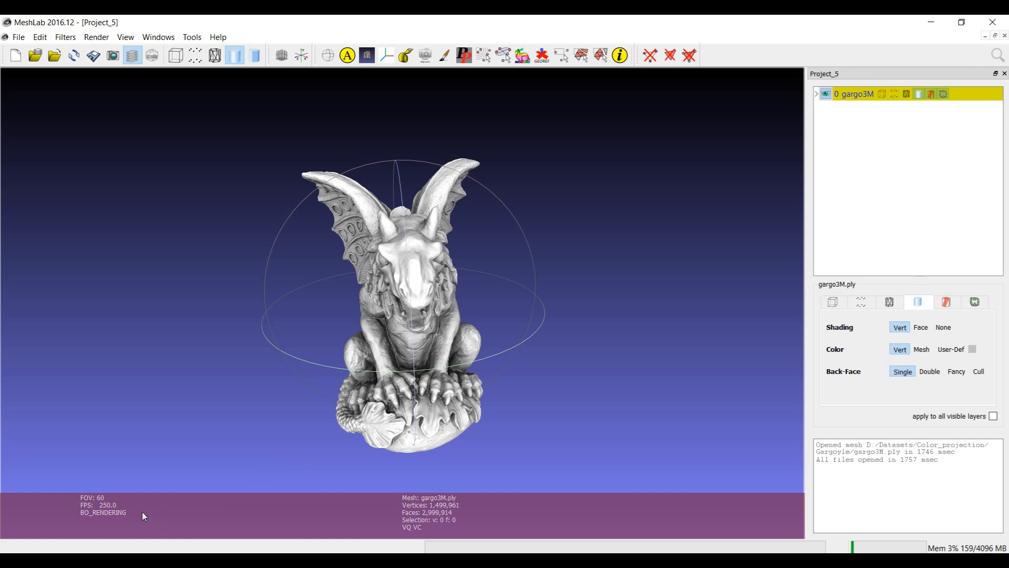
{"action": "mouse_move", "coordinate": [101, 520]}
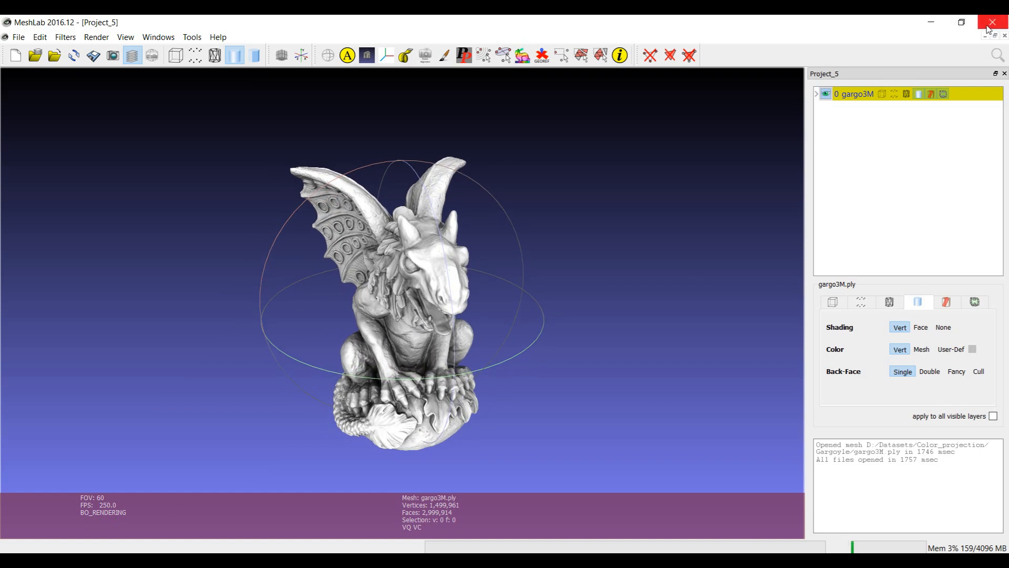
{"action": "mouse_move", "coordinate": [959, 48]}
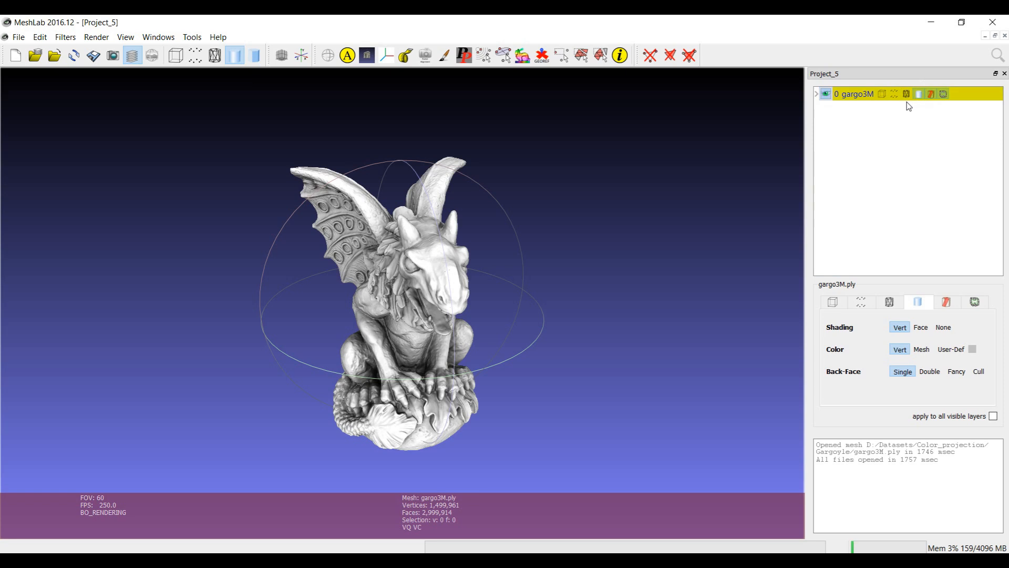
{"action": "mouse_move", "coordinate": [903, 109]}
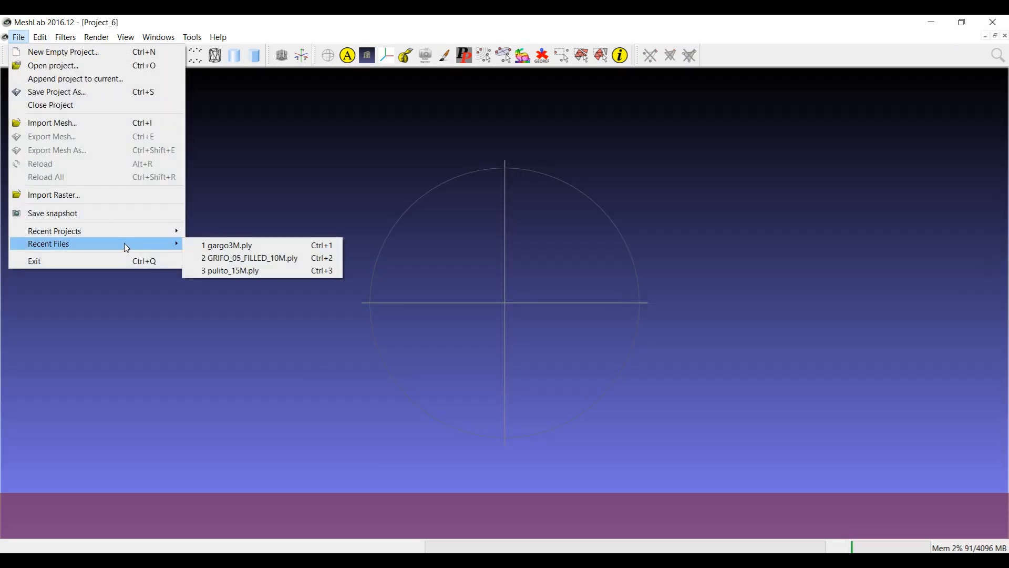
{"action": "mouse_move", "coordinate": [249, 257]}
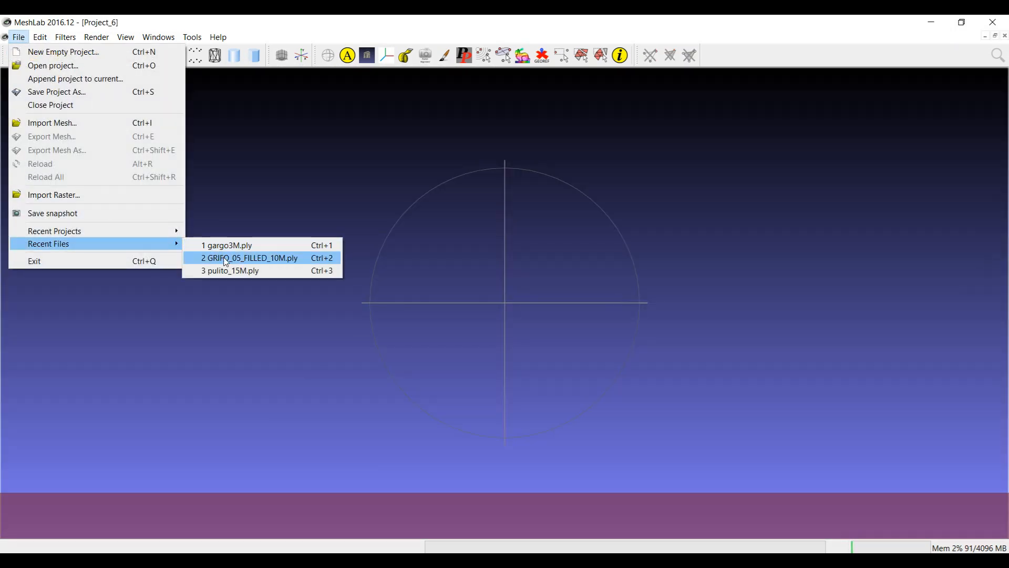
Load GRIFO_05_FILLED_10M.ply from the recent files list.
{"action": "left_click", "coordinate": [249, 258]}
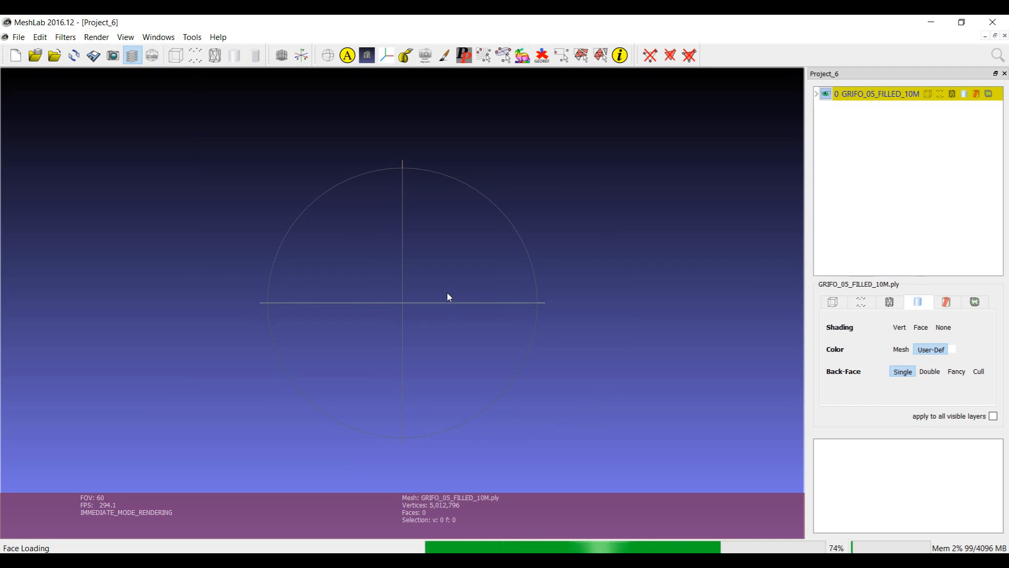
{"action": "mouse_move", "coordinate": [445, 302]}
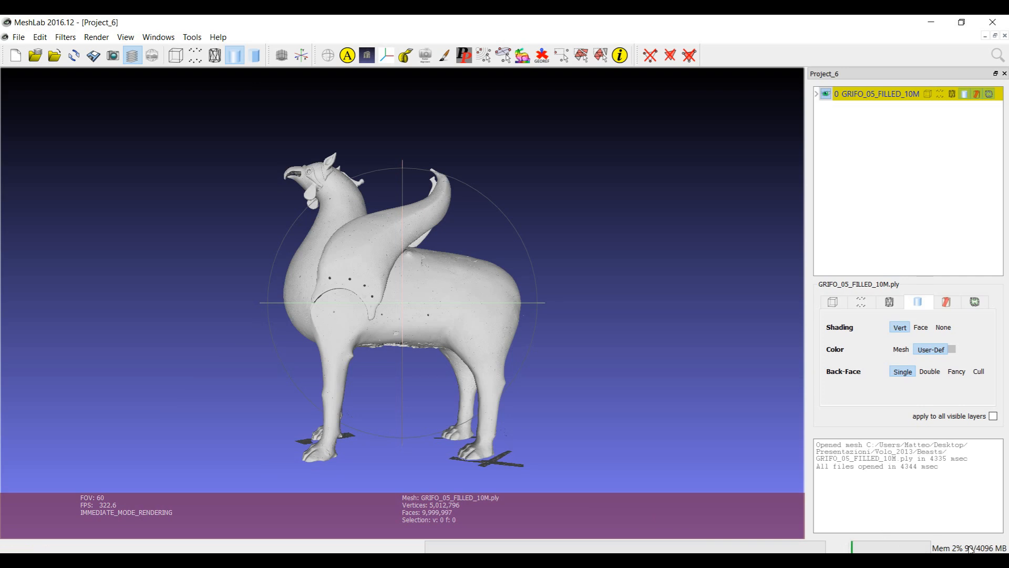
{"action": "mouse_move", "coordinate": [865, 440]}
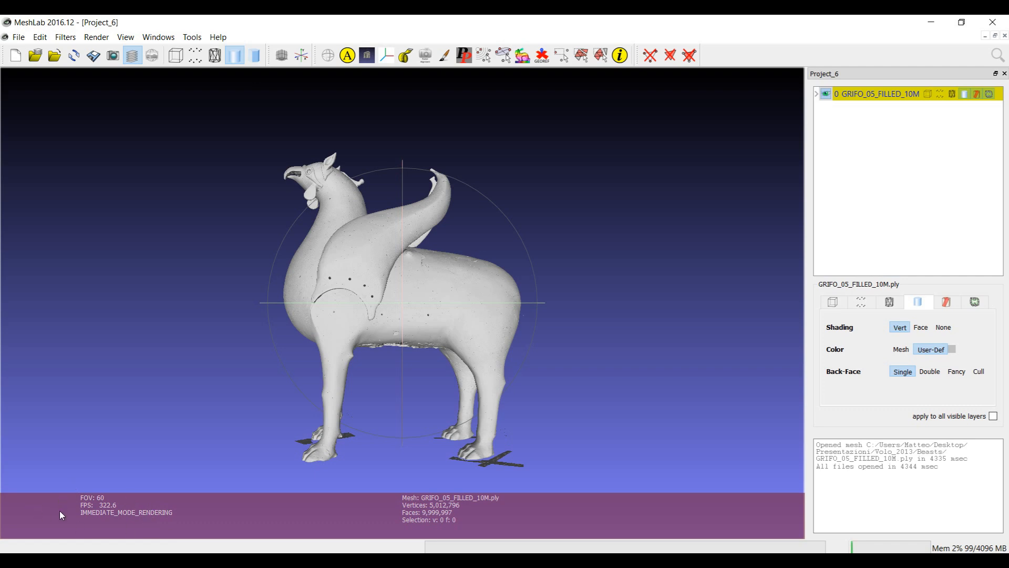
{"action": "mouse_move", "coordinate": [167, 522]}
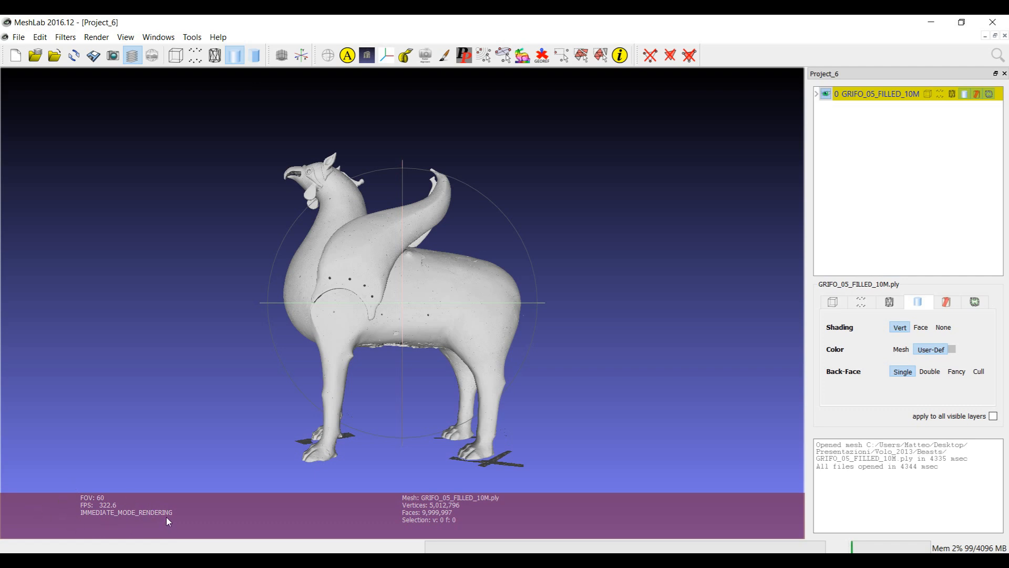
{"action": "mouse_move", "coordinate": [411, 324]}
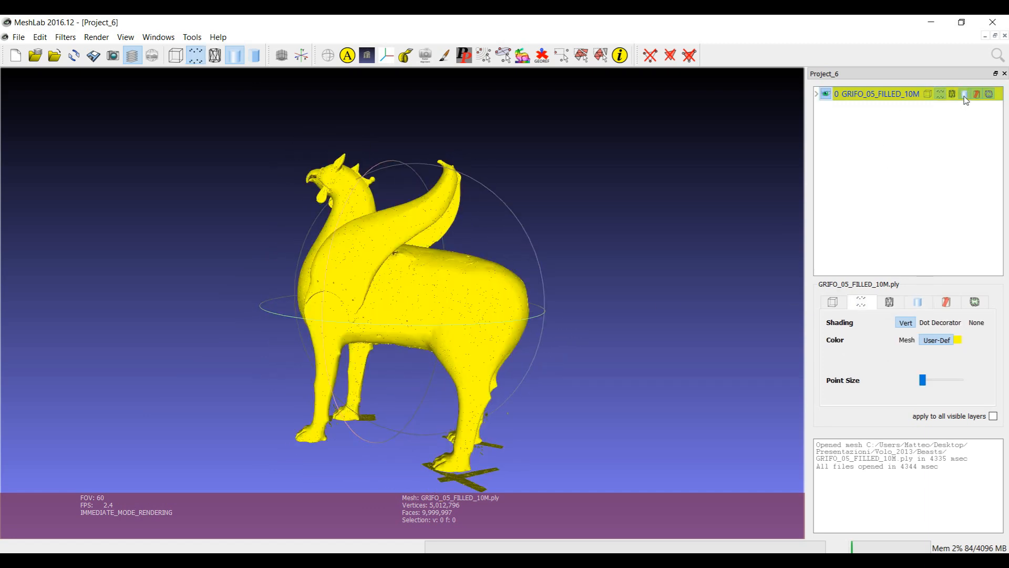
Turn off point rendering for the griffin layer.
{"action": "left_click", "coordinate": [906, 340]}
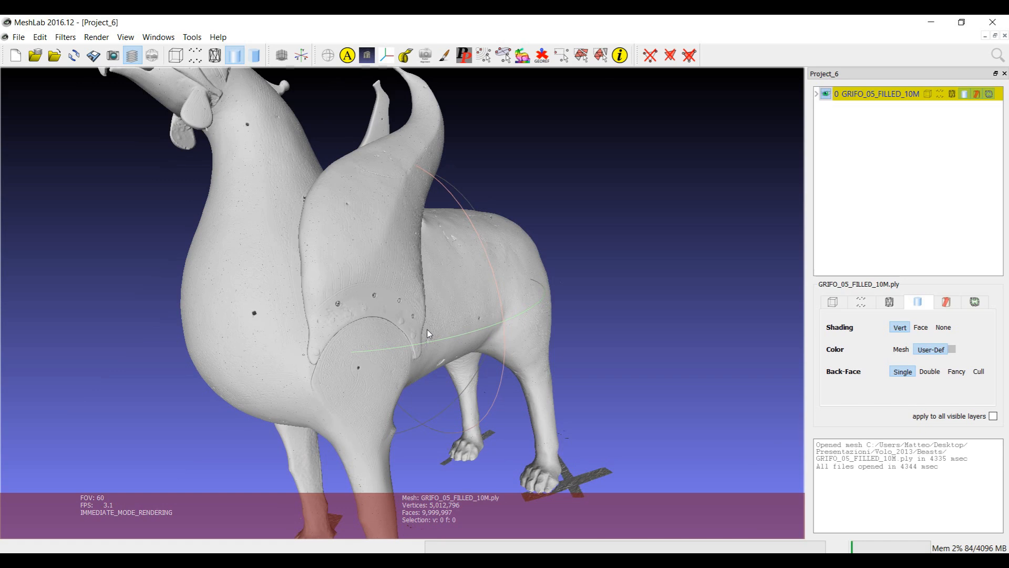
{"action": "mouse_move", "coordinate": [433, 342]}
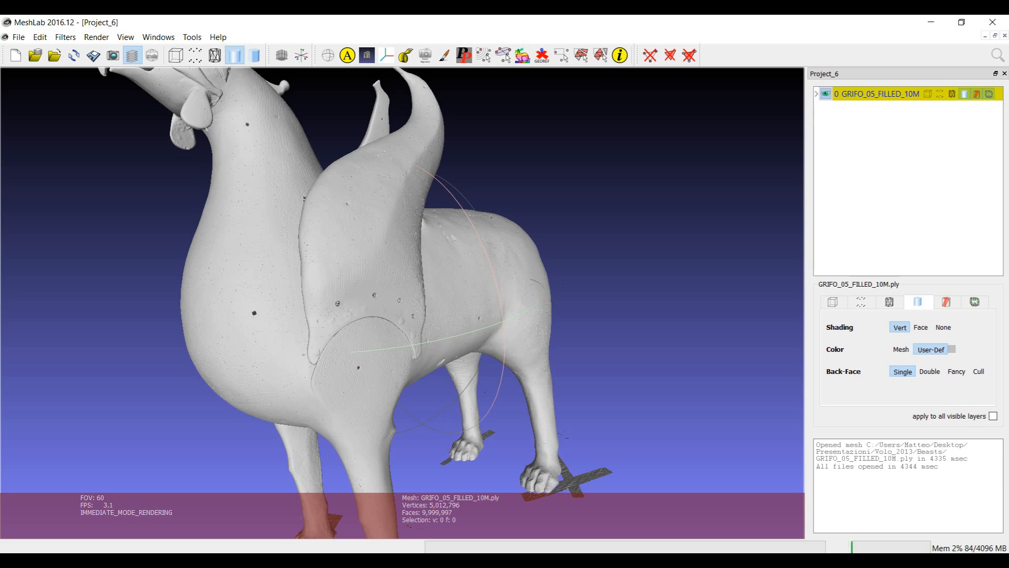
{"action": "mouse_move", "coordinate": [508, 301]}
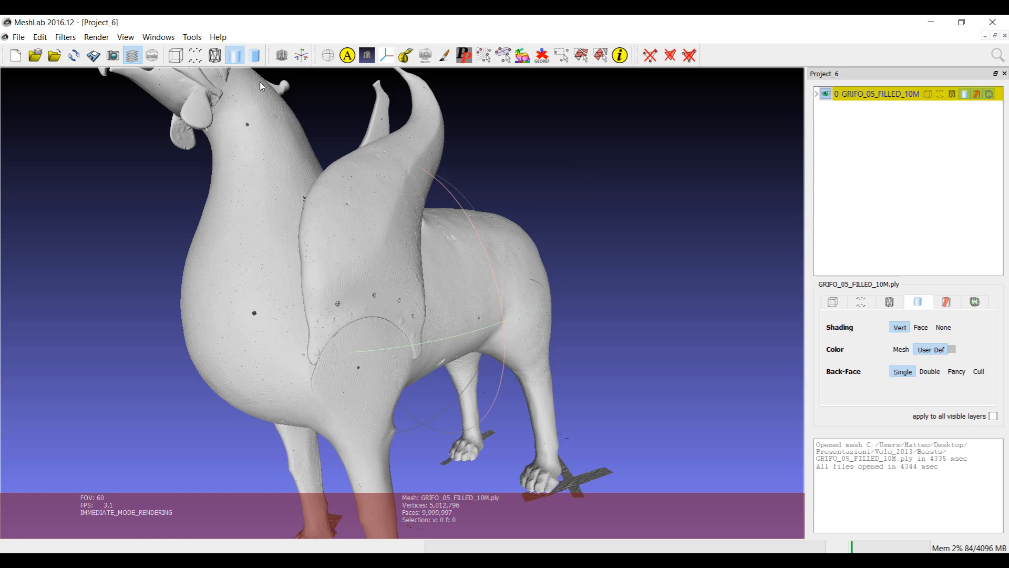
{"action": "mouse_move", "coordinate": [192, 37]}
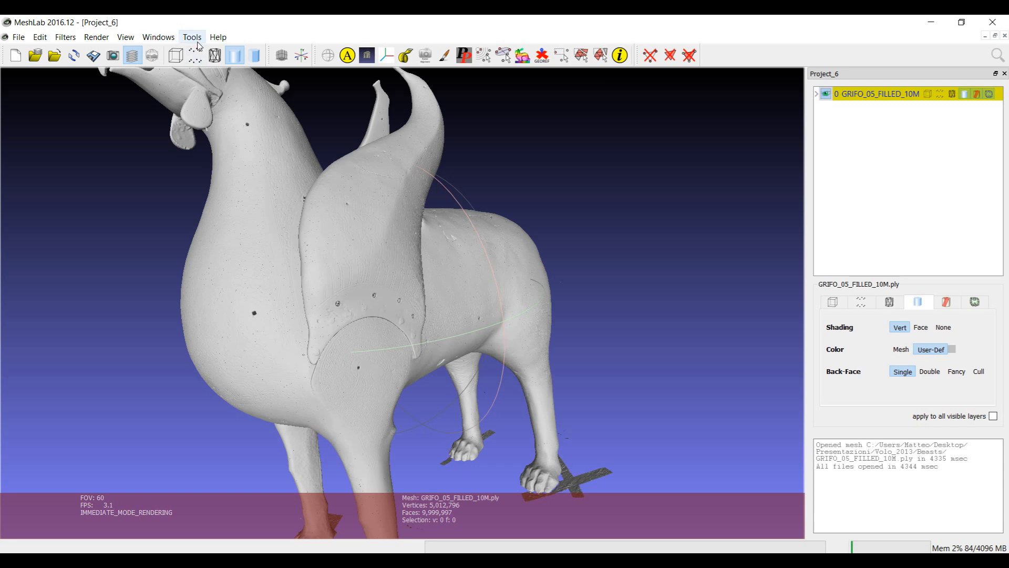
Open Tools > Options to show the Global Parameters, including maxGPUMemDedicatedToGeometry at 100.
{"action": "left_click", "coordinate": [192, 36]}
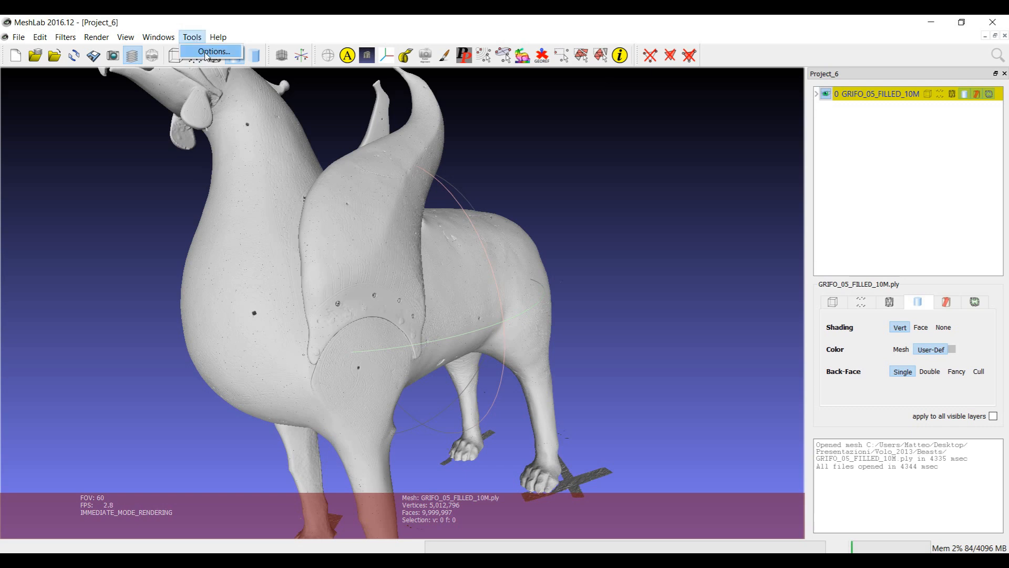
{"action": "left_click", "coordinate": [213, 51]}
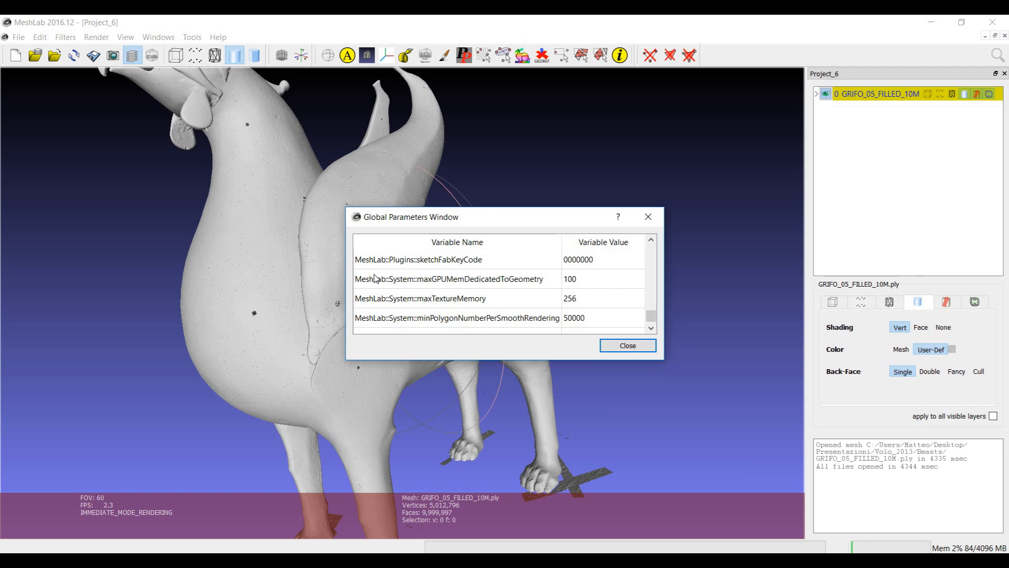
{"action": "mouse_move", "coordinate": [455, 288]}
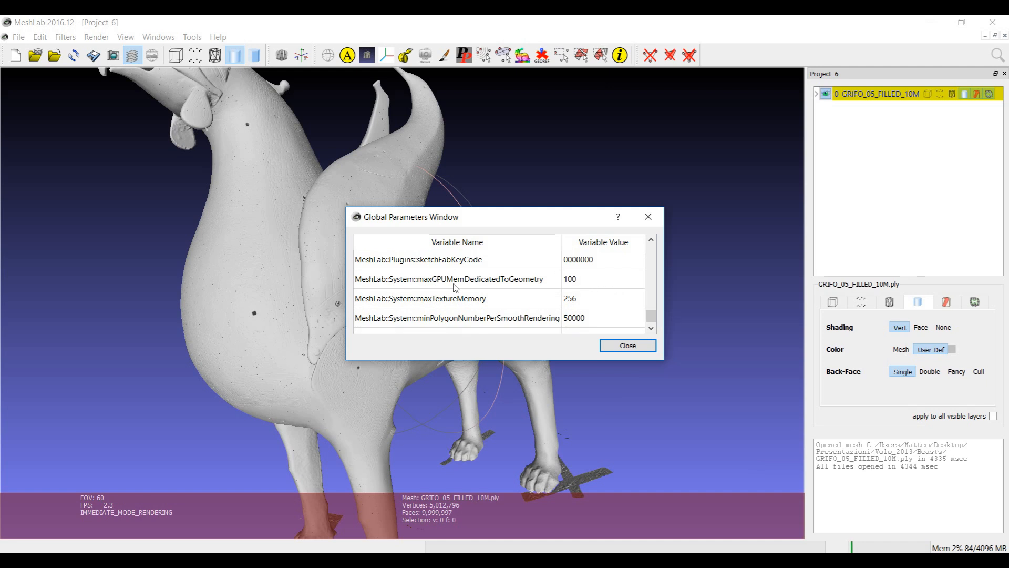
{"action": "mouse_move", "coordinate": [531, 287]}
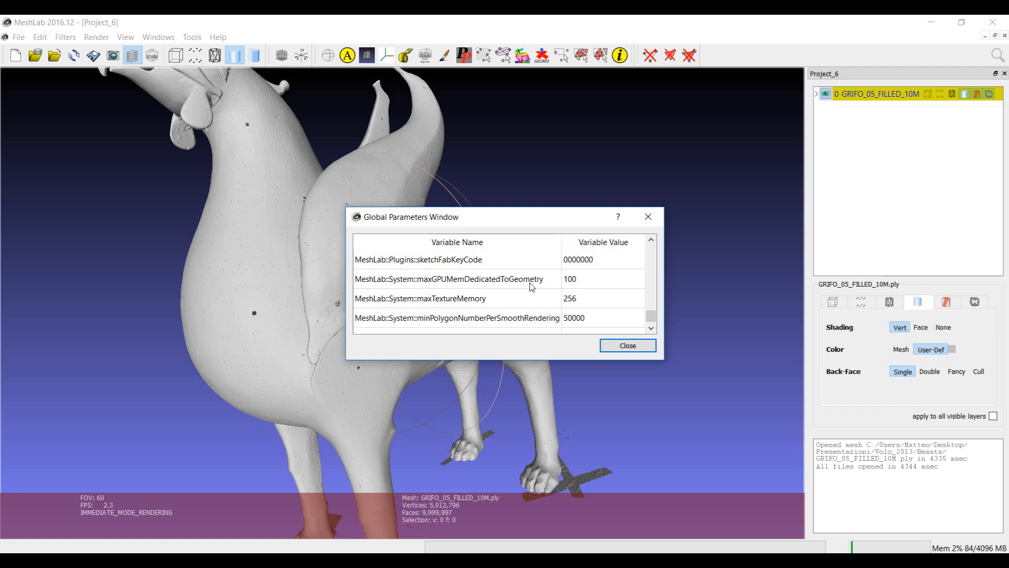
{"action": "mouse_move", "coordinate": [587, 282]}
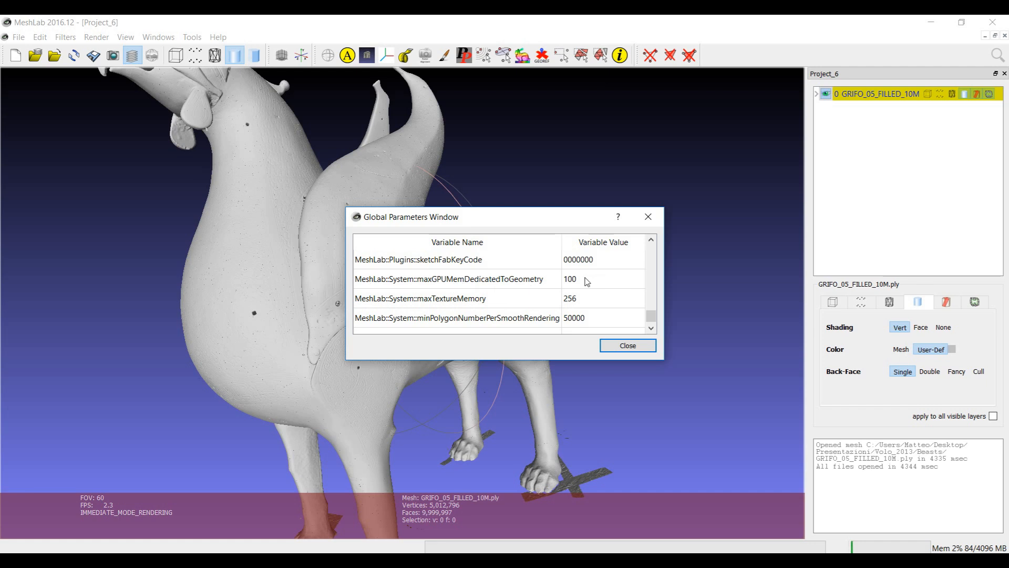
{"action": "mouse_move", "coordinate": [576, 284]}
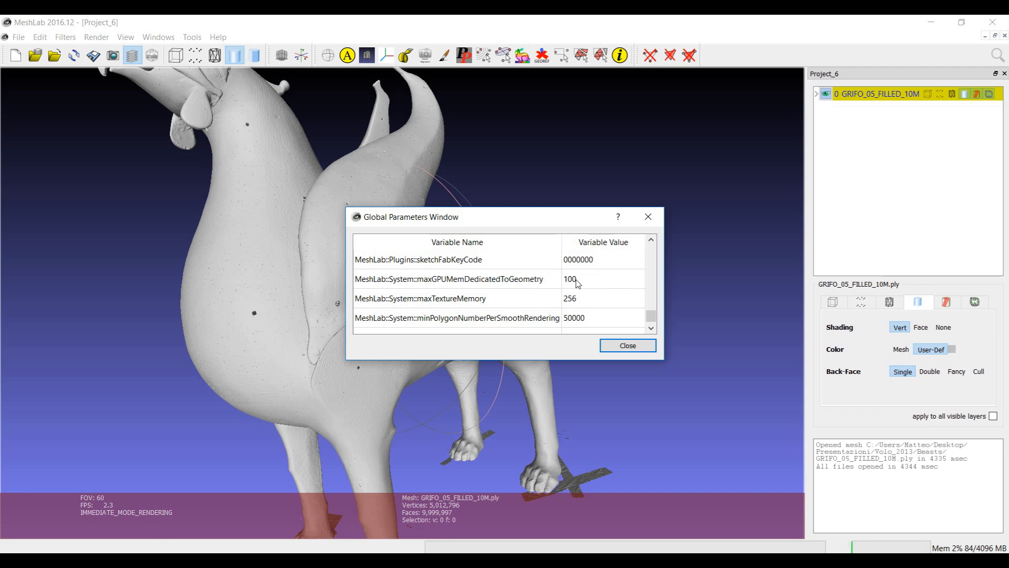
{"action": "mouse_move", "coordinate": [575, 286]}
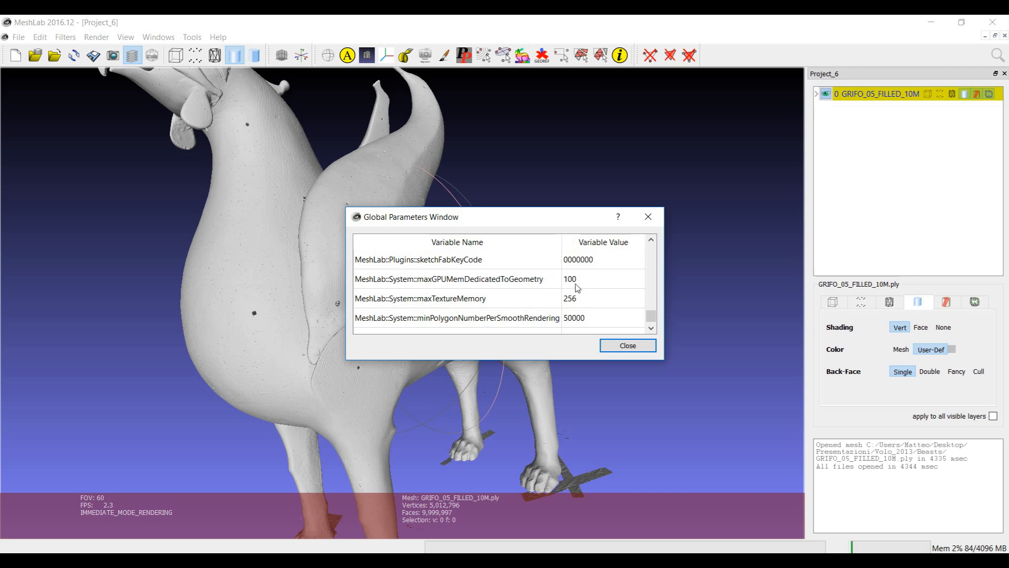
{"action": "mouse_move", "coordinate": [560, 278]}
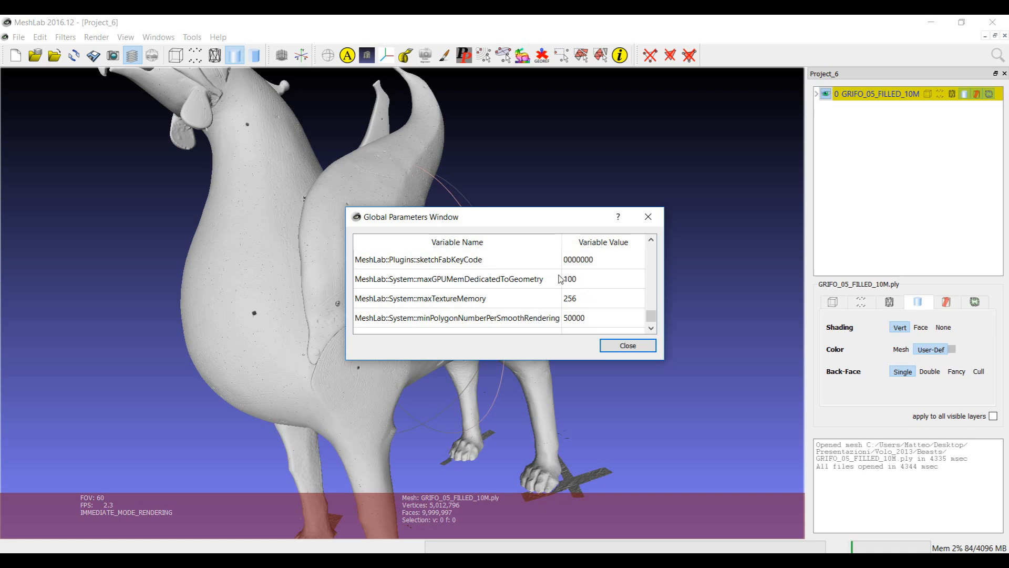
{"action": "mouse_move", "coordinate": [594, 289]}
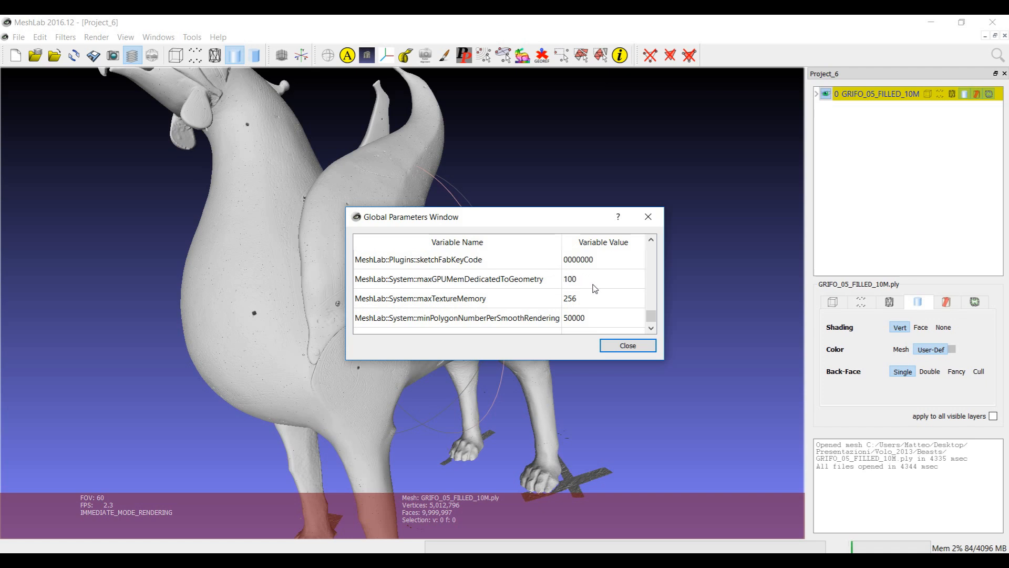
{"action": "mouse_move", "coordinate": [586, 286]}
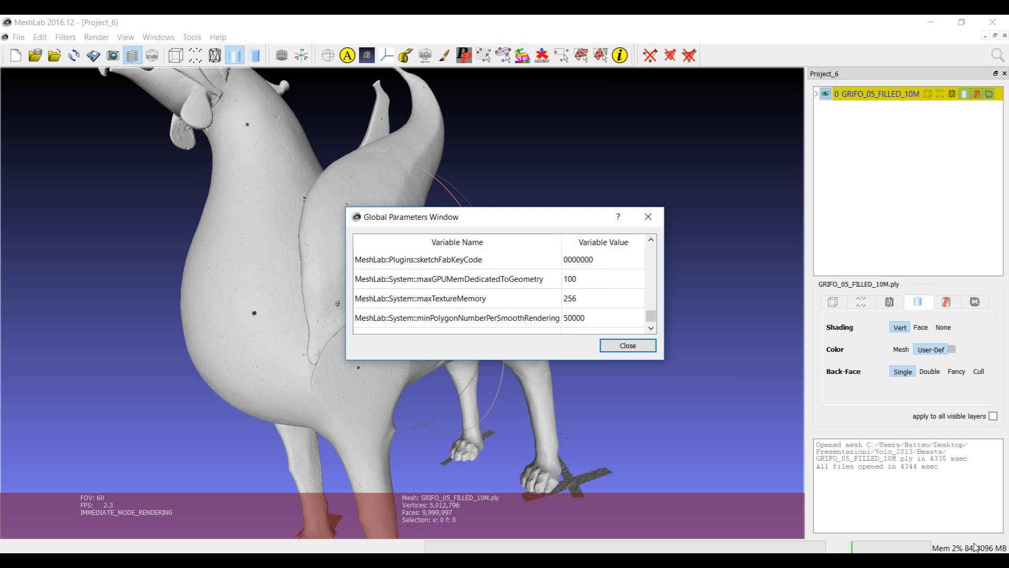
{"action": "mouse_move", "coordinate": [681, 482]}
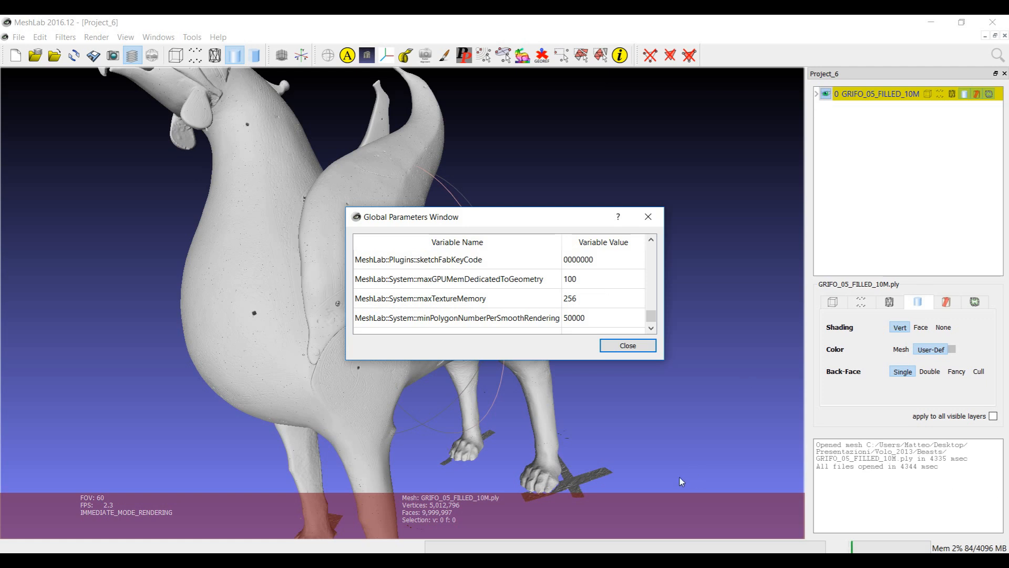
{"action": "mouse_move", "coordinate": [583, 281]}
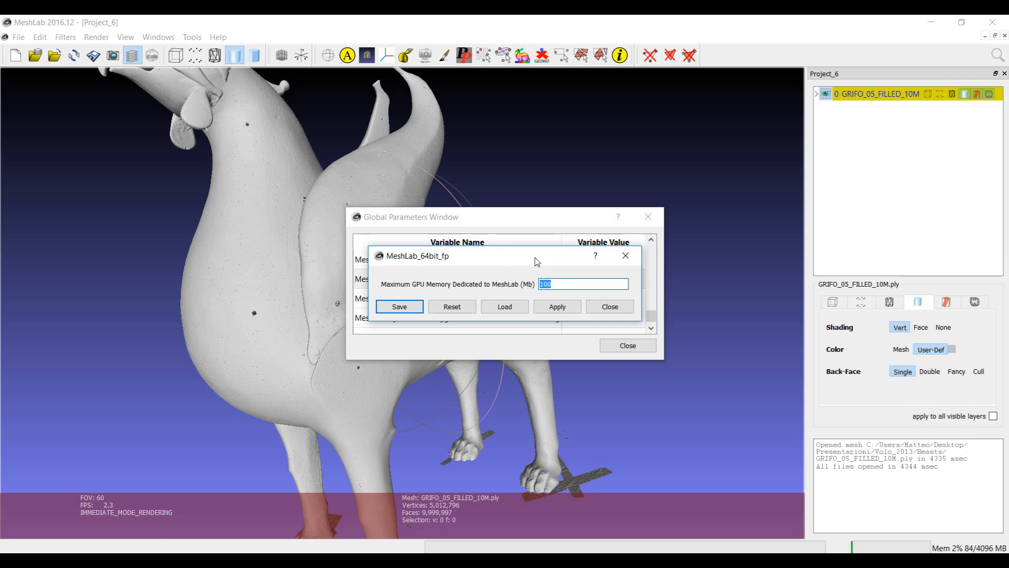
Set maxGPUMemDedicatedToGeometry to 3500, save, and close Global Parameters.
{"action": "type", "text": "350"}
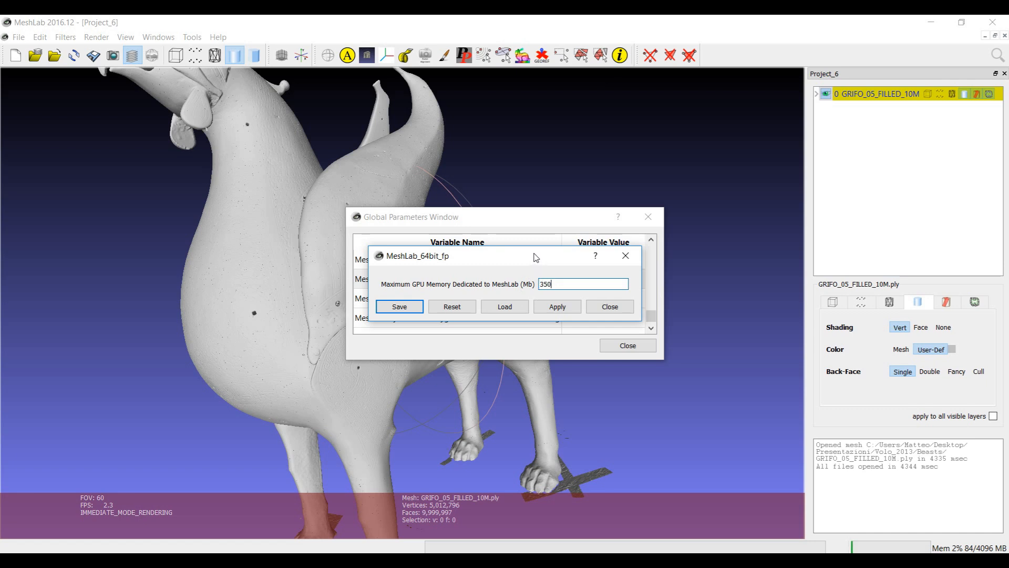
{"action": "type", "text": "0"}
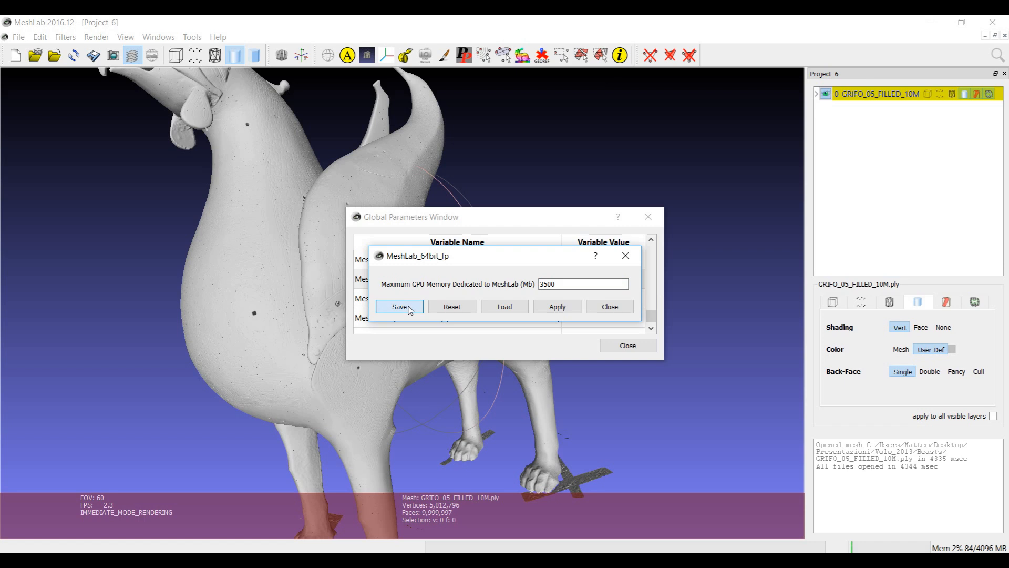
{"action": "left_click", "coordinate": [399, 307]}
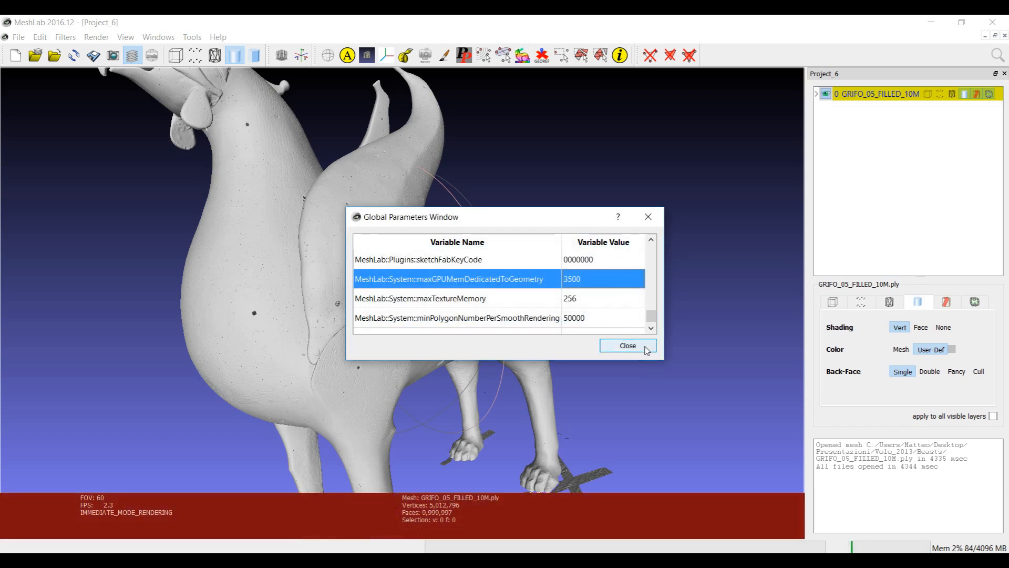
{"action": "left_click", "coordinate": [626, 346]}
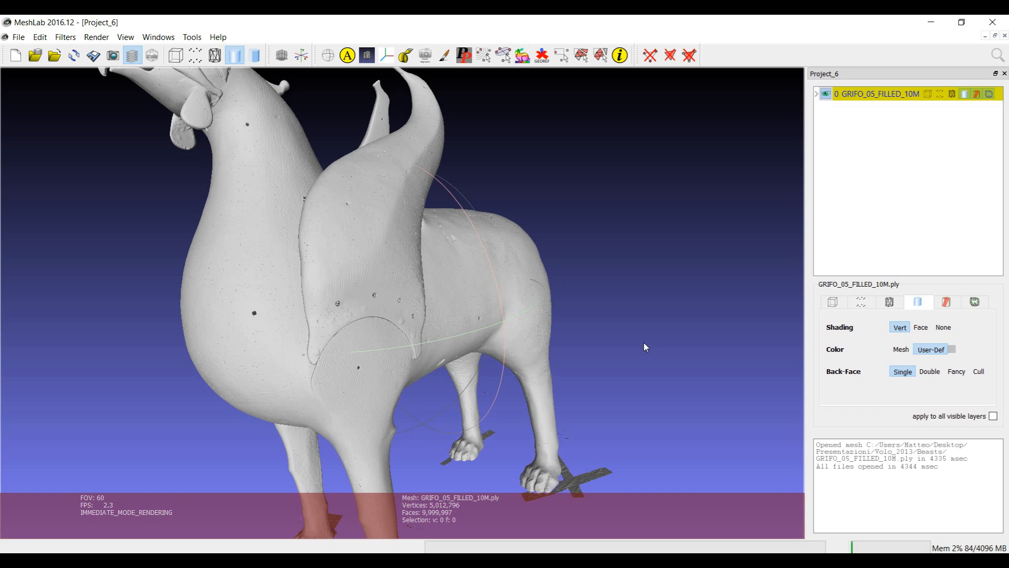
{"action": "mouse_move", "coordinate": [993, 21]}
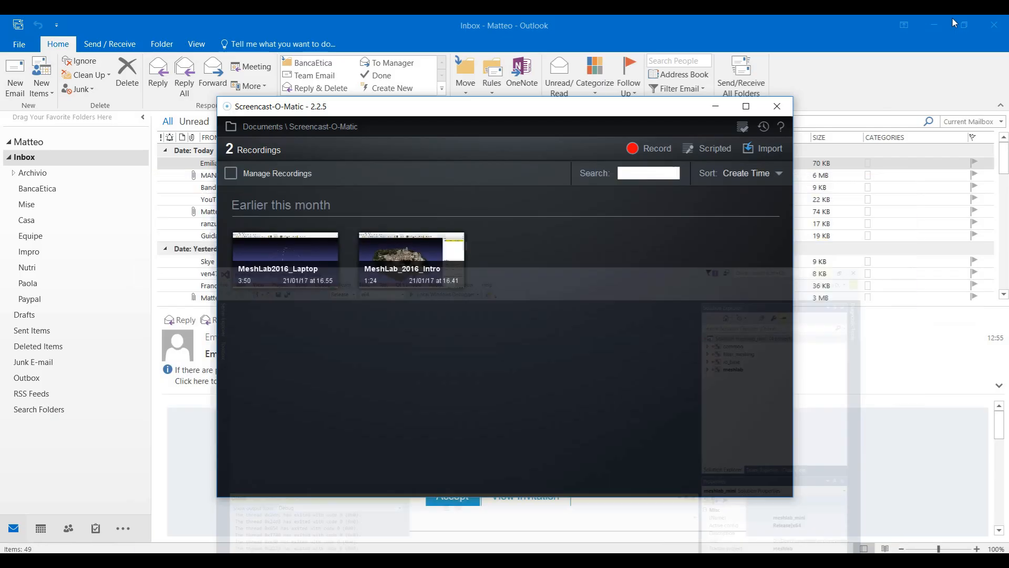
Quit and relaunch MeshLab from the desktop shortcut, dismissing the Congratulations dialog.
{"action": "left_click", "coordinate": [935, 24]}
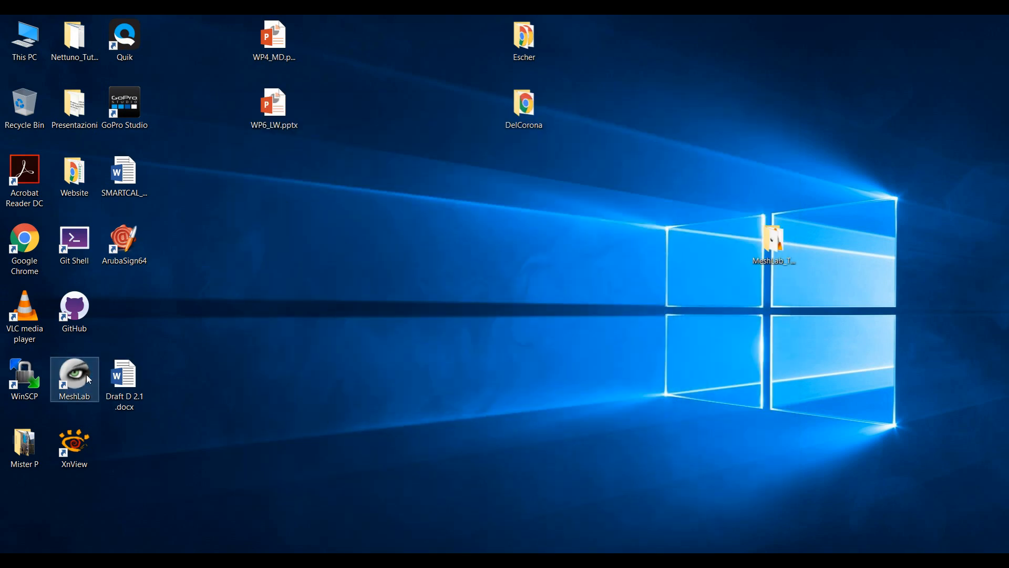
{"action": "double_click", "coordinate": [74, 379]}
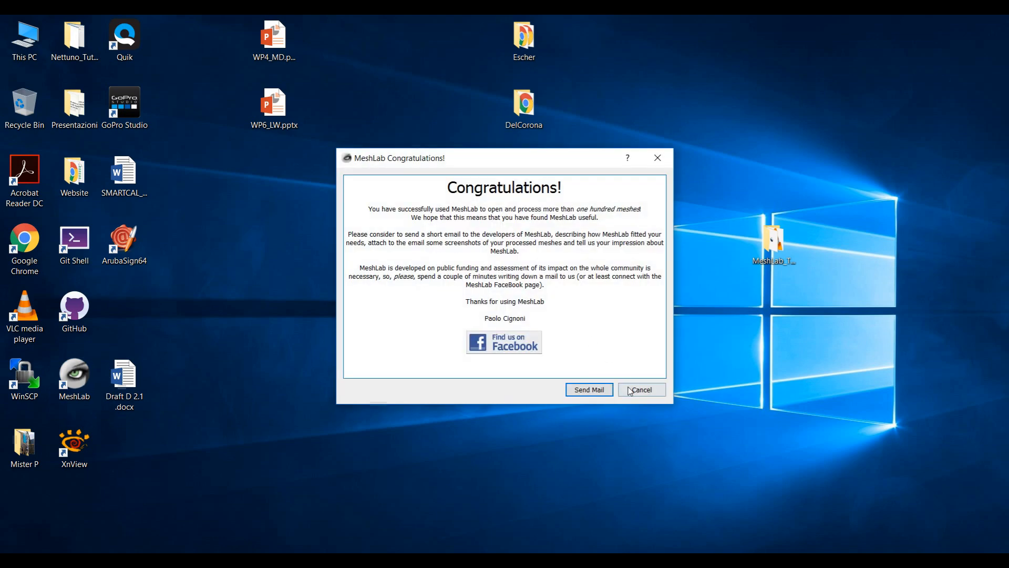
{"action": "left_click", "coordinate": [640, 390]}
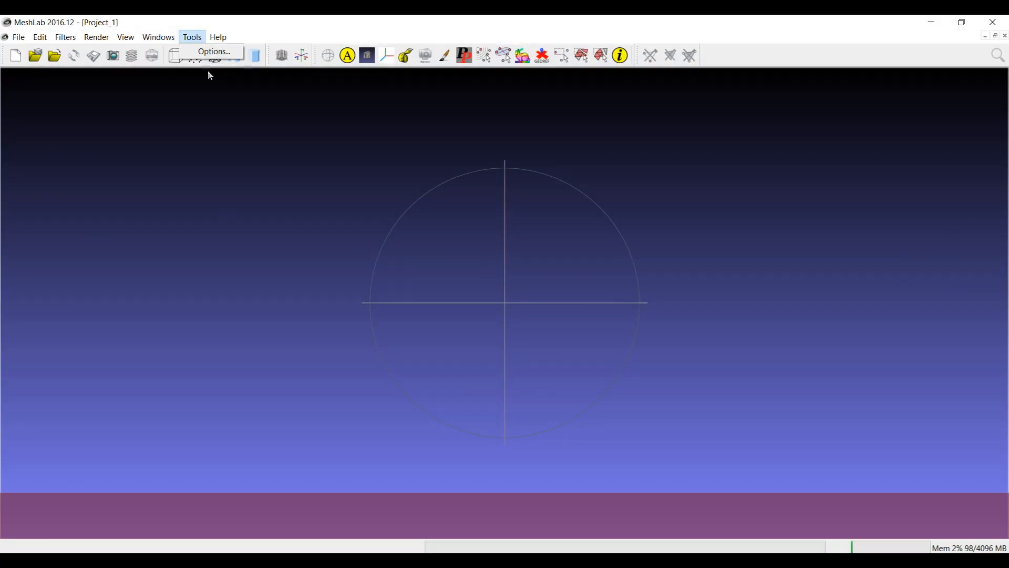
{"action": "left_click", "coordinate": [213, 52]}
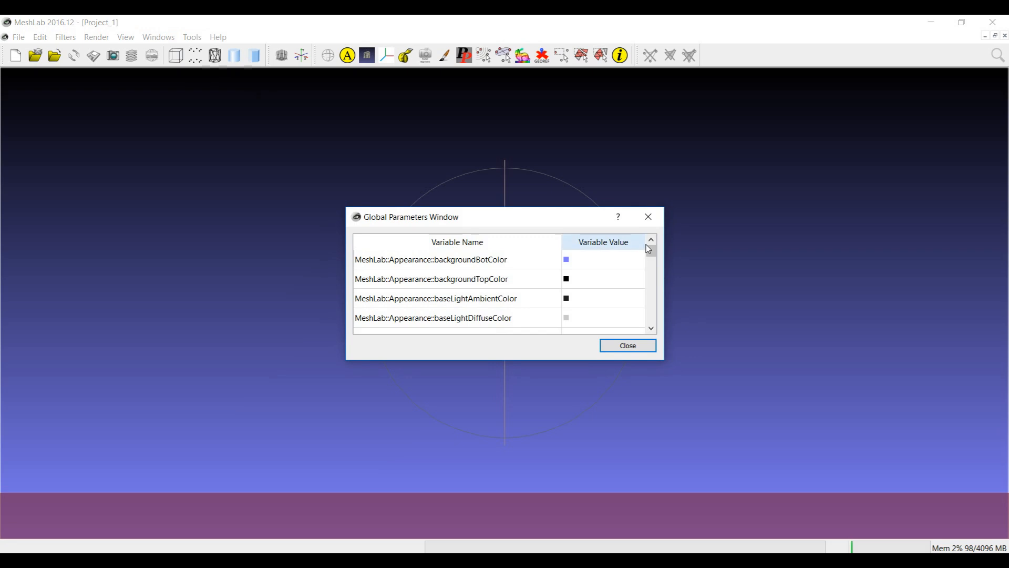
{"action": "scroll", "scroll_direction": "down", "scroll_amount": 3}
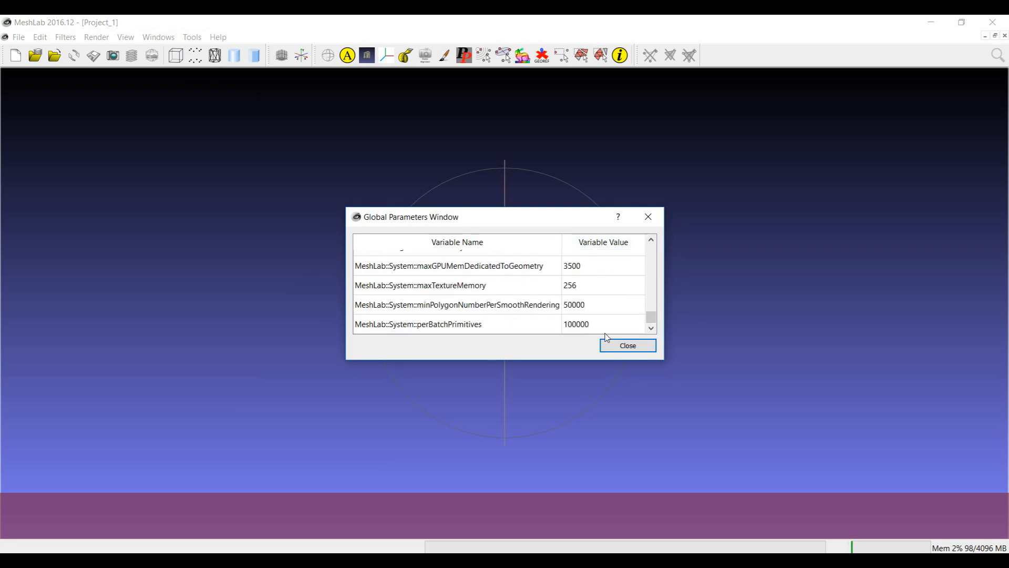
{"action": "left_click", "coordinate": [625, 345]}
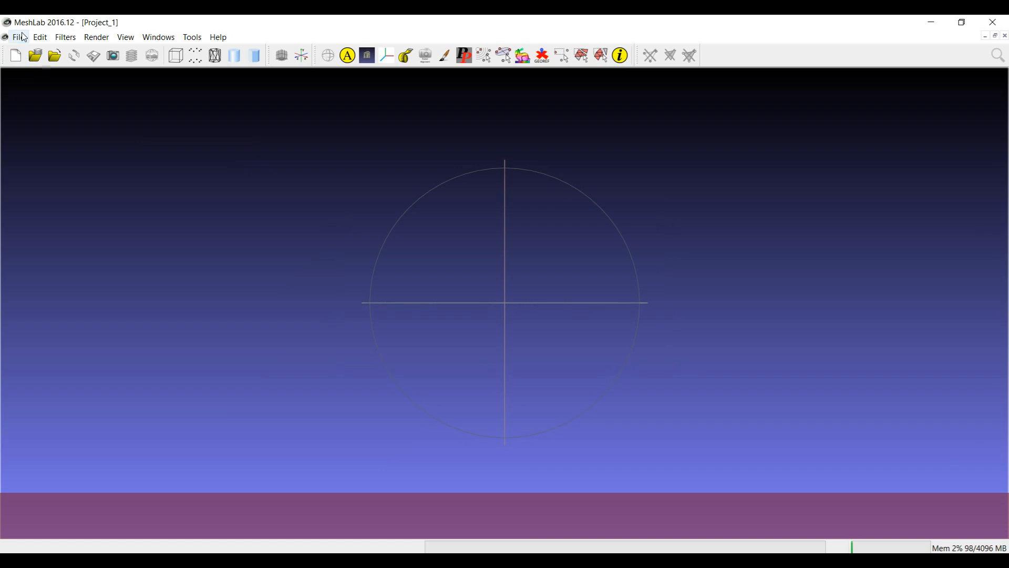
Reload GRIFO_05_FILLED_10M.ply from File > Recent Files.
{"action": "left_click", "coordinate": [18, 37]}
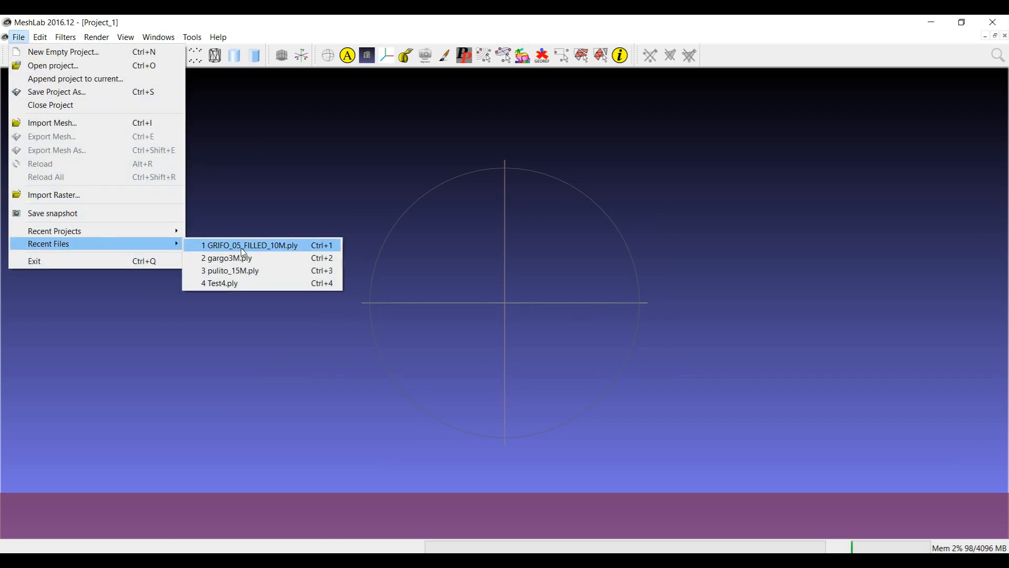
{"action": "left_click", "coordinate": [250, 245]}
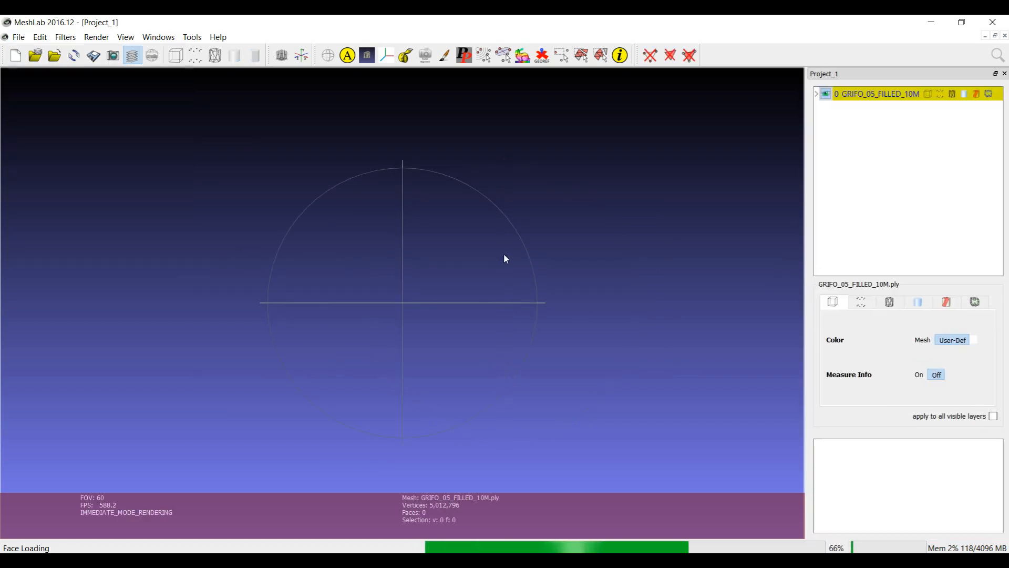